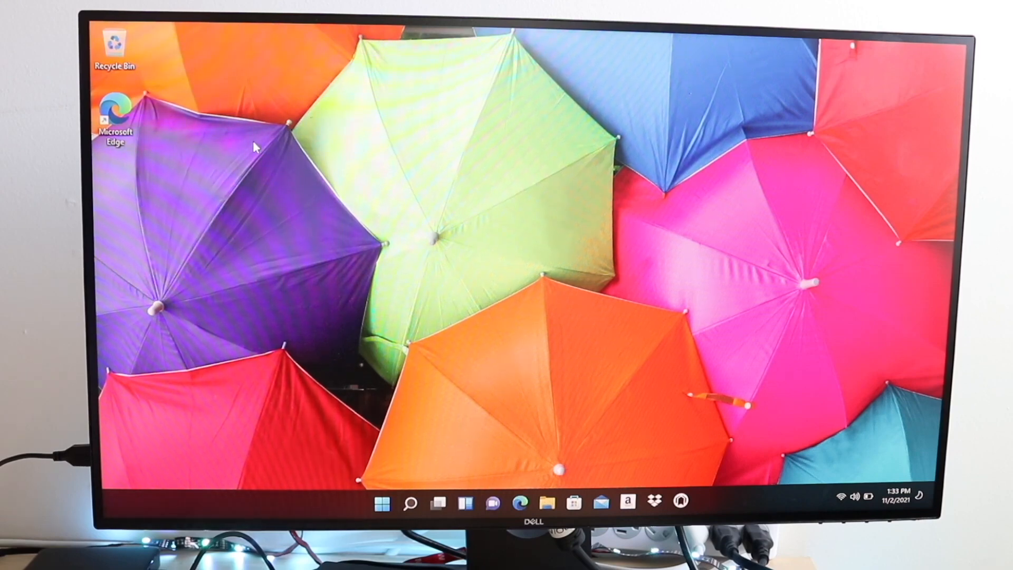
Inspect the desktop's and the Microsoft Edge shortcut's context menus, then dismiss them
right_click(255, 146)
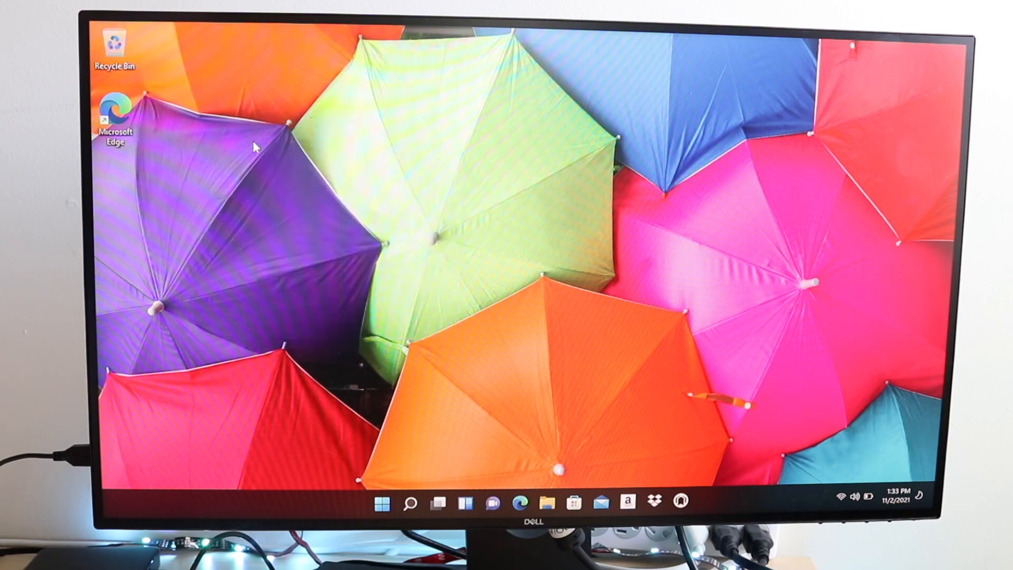
right_click(257, 146)
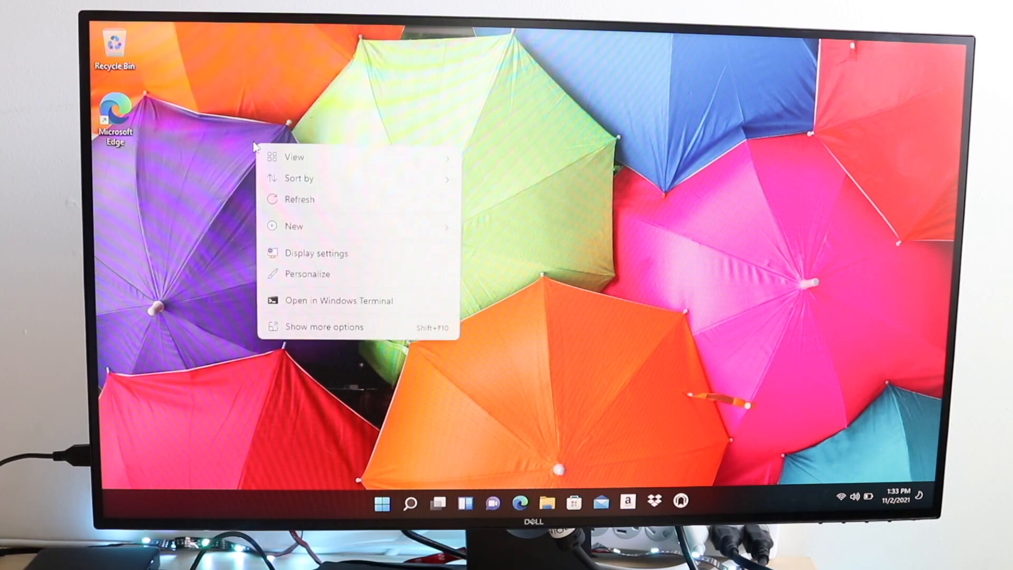
click(252, 145)
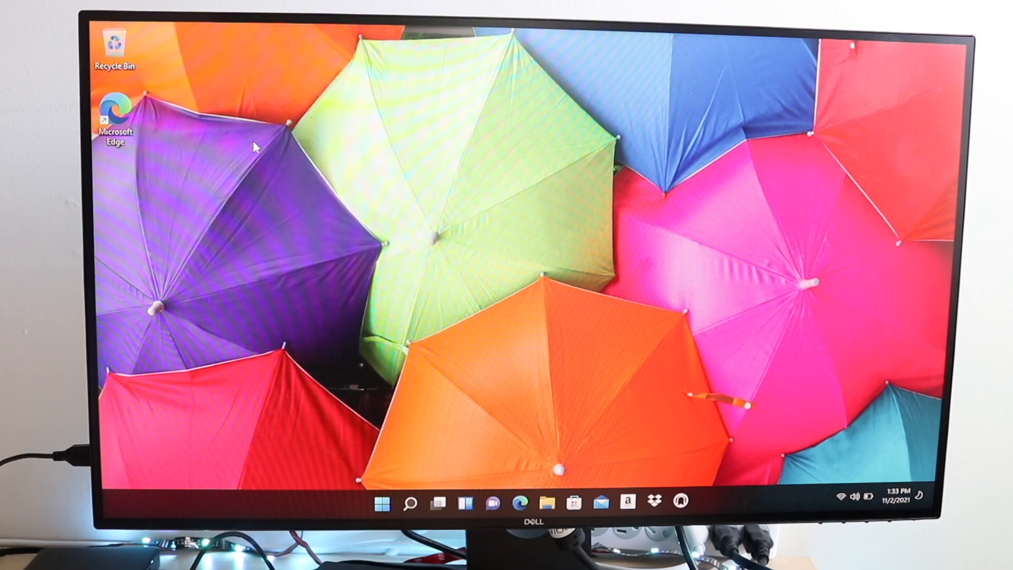
right_click(258, 155)
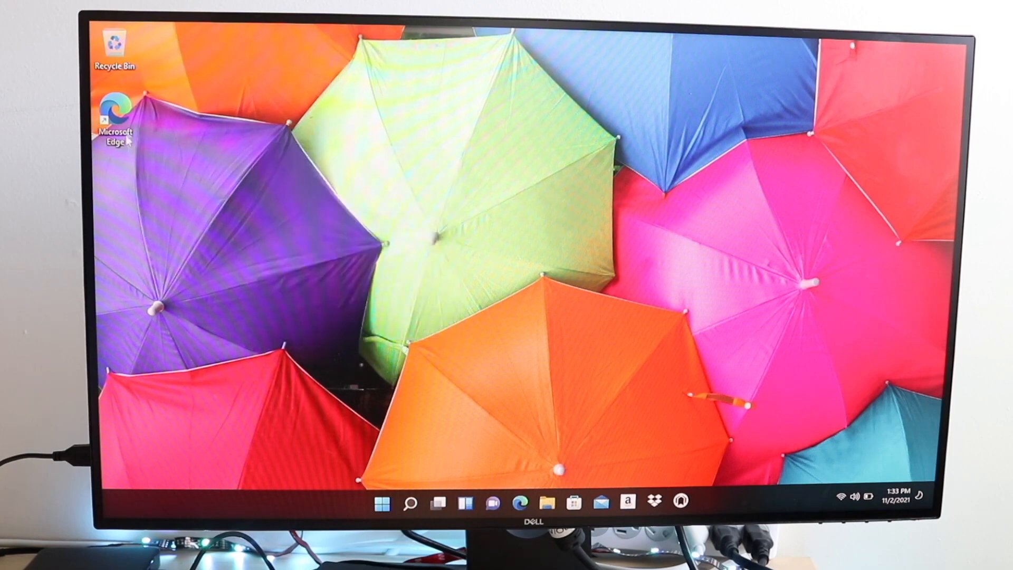
right_click(116, 116)
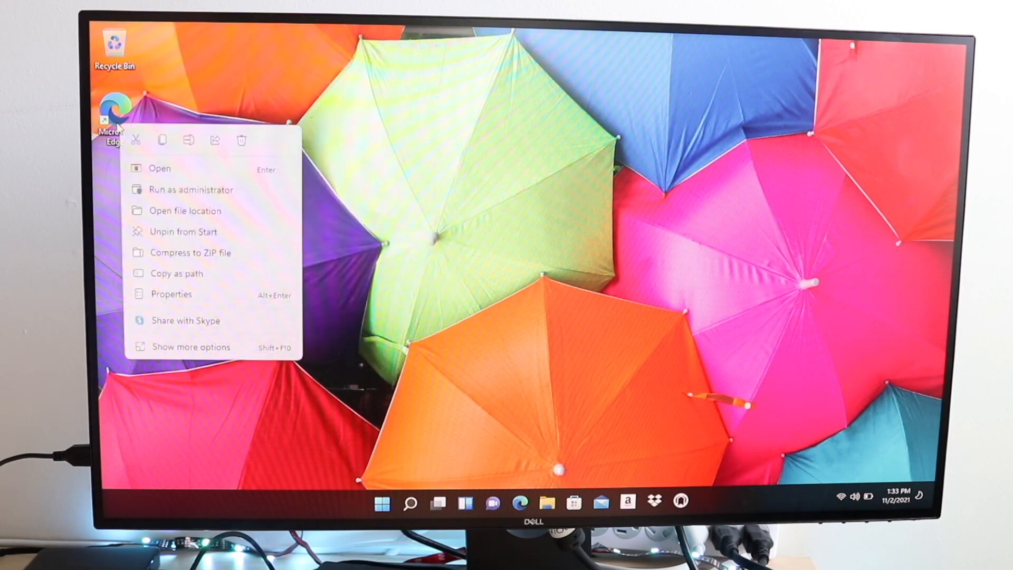
mouse_move(338, 71)
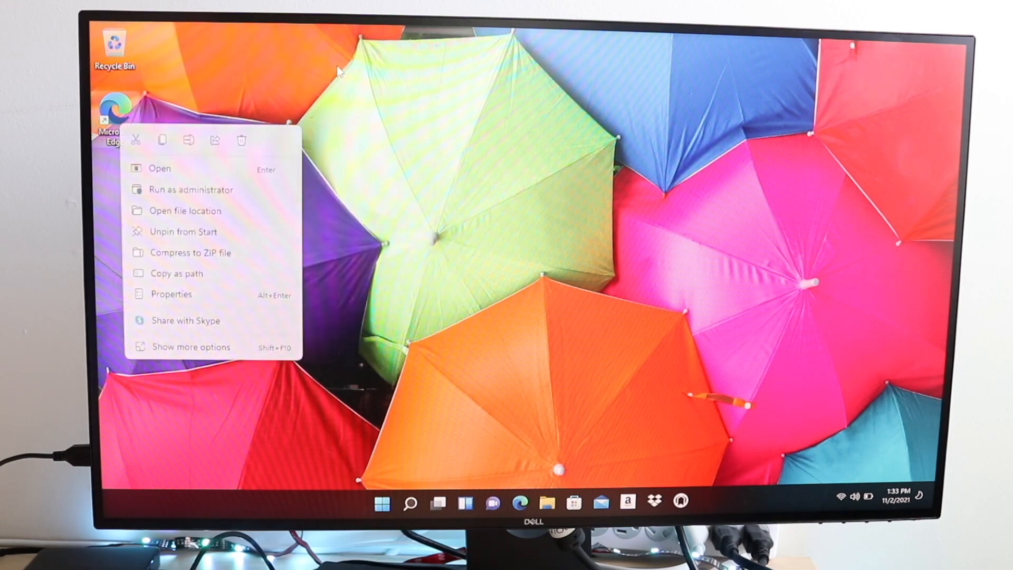
click(223, 217)
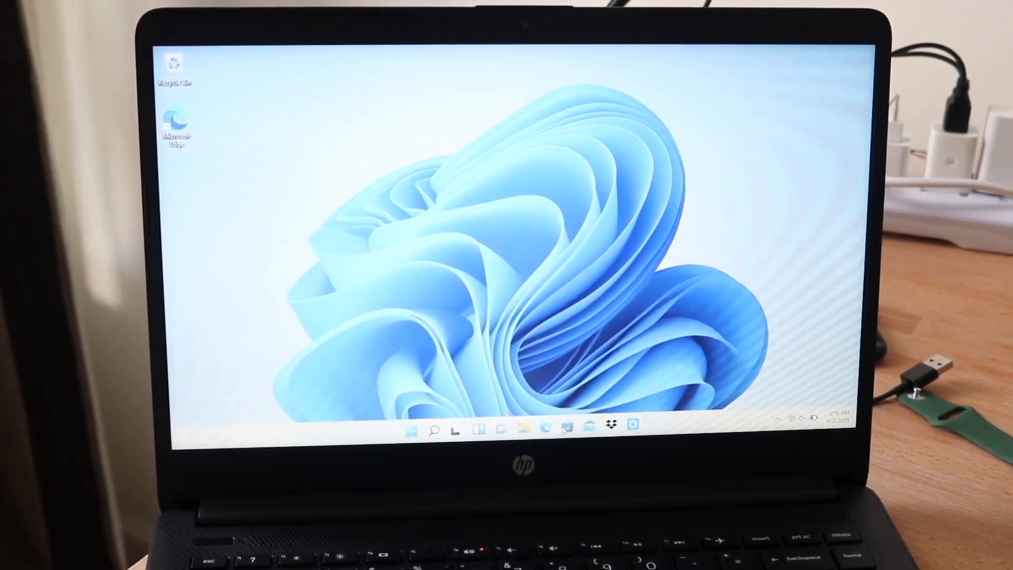
Show the Start menu's pinned apps and launch File Explorer beside the Settings account page
click(412, 431)
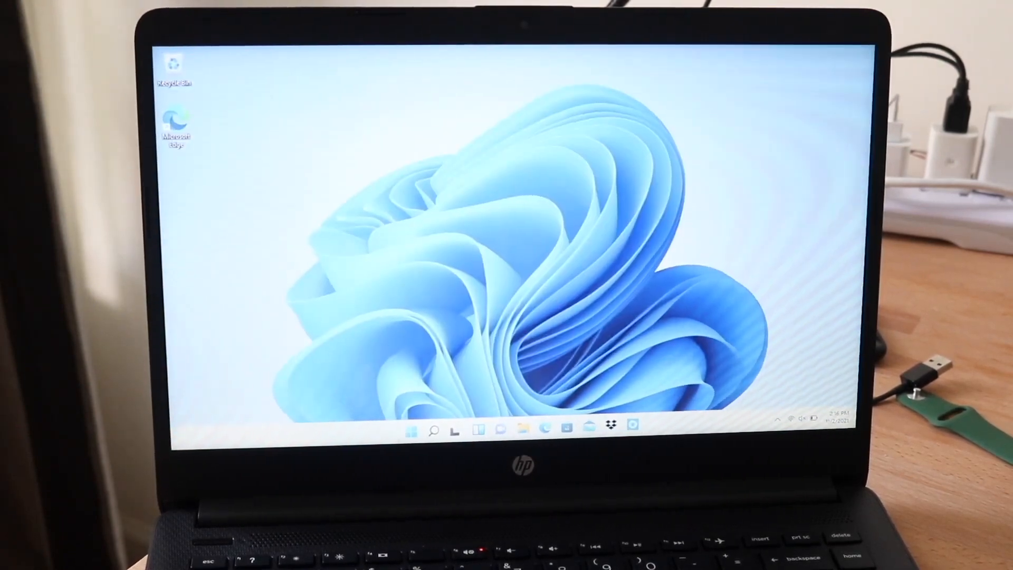
click(410, 431)
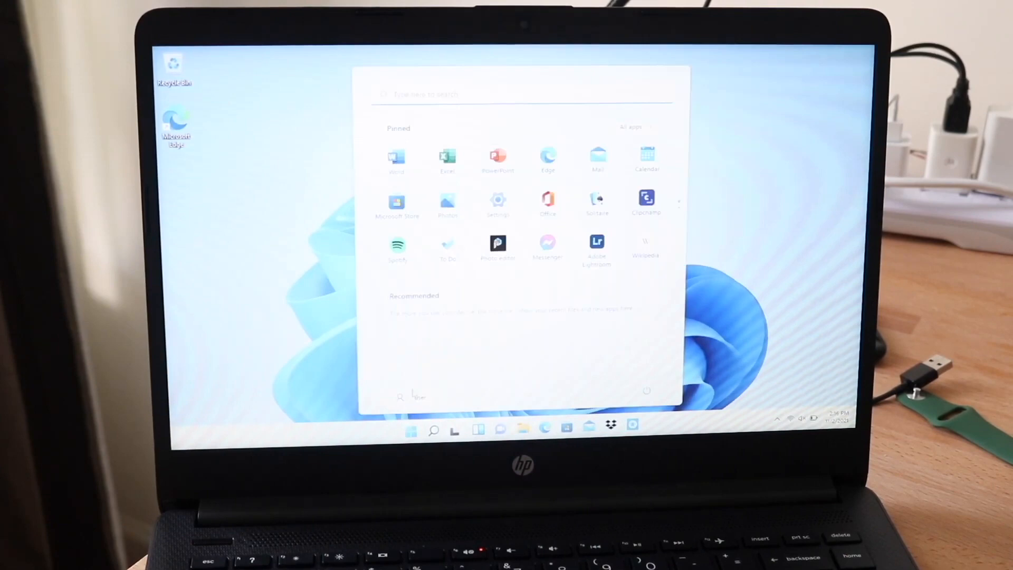
click(497, 200)
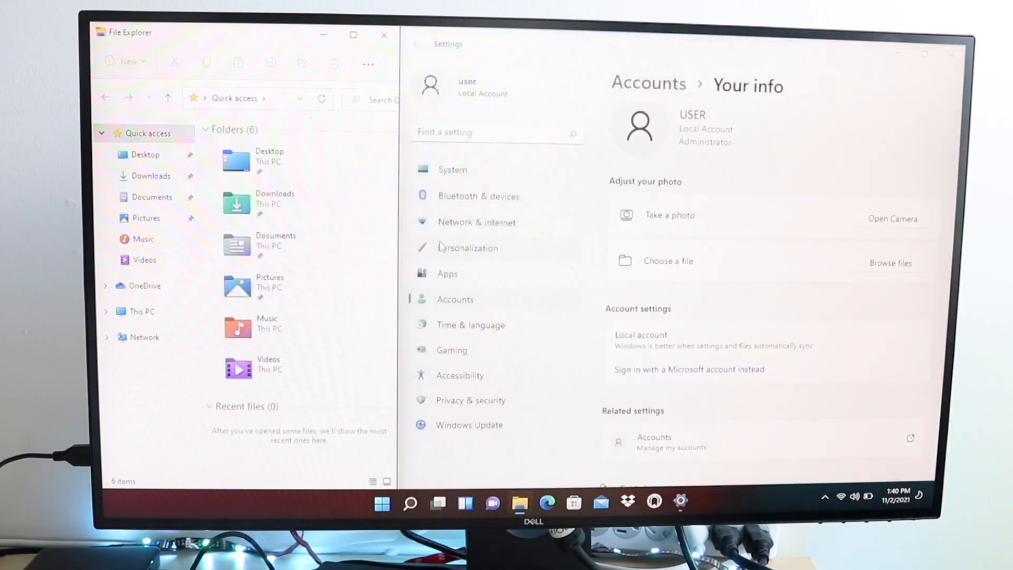
mouse_move(384, 161)
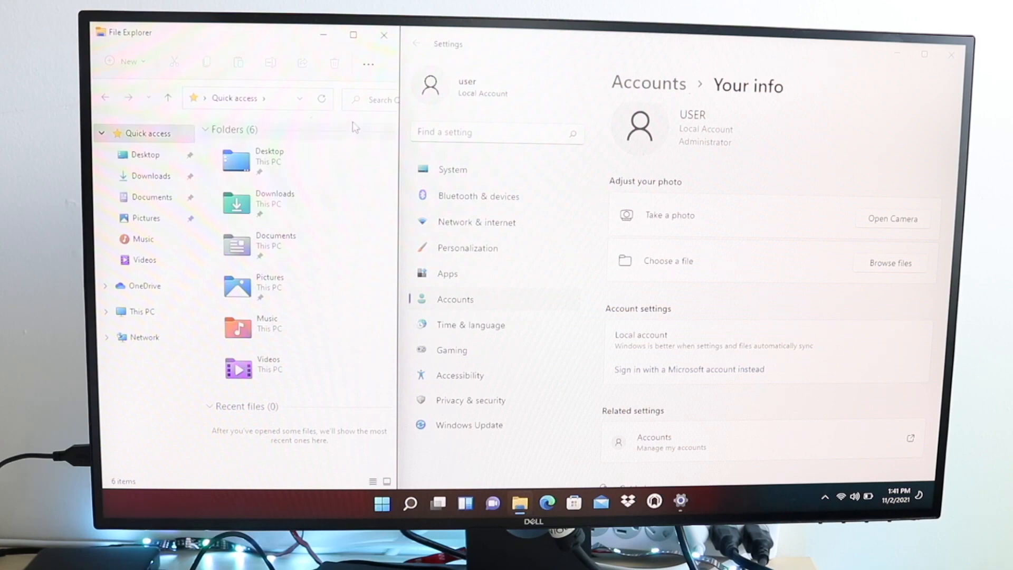
Close File Explorer, leaving Settings' Your info page alone beside the desktop
click(383, 35)
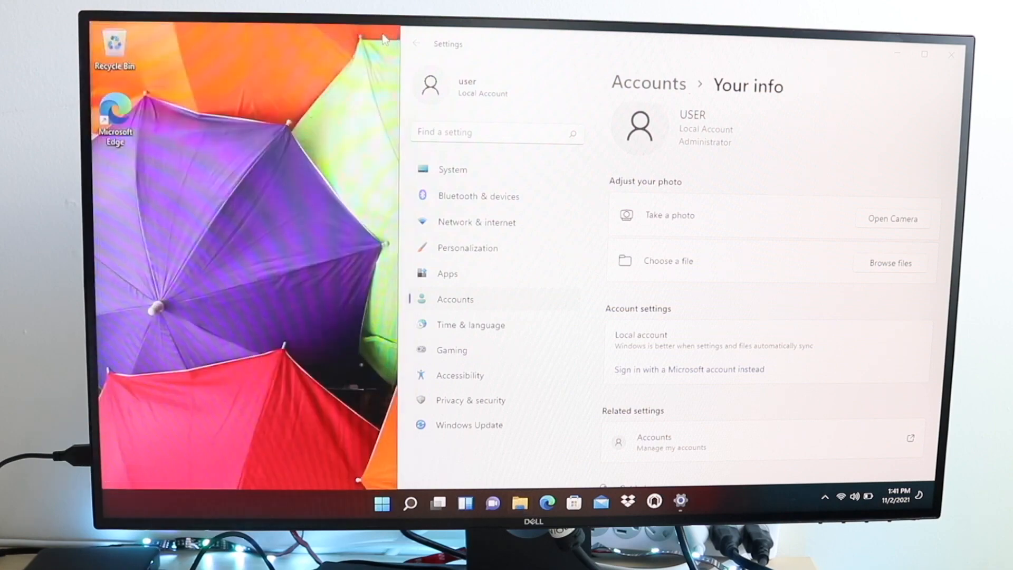
mouse_move(560, 35)
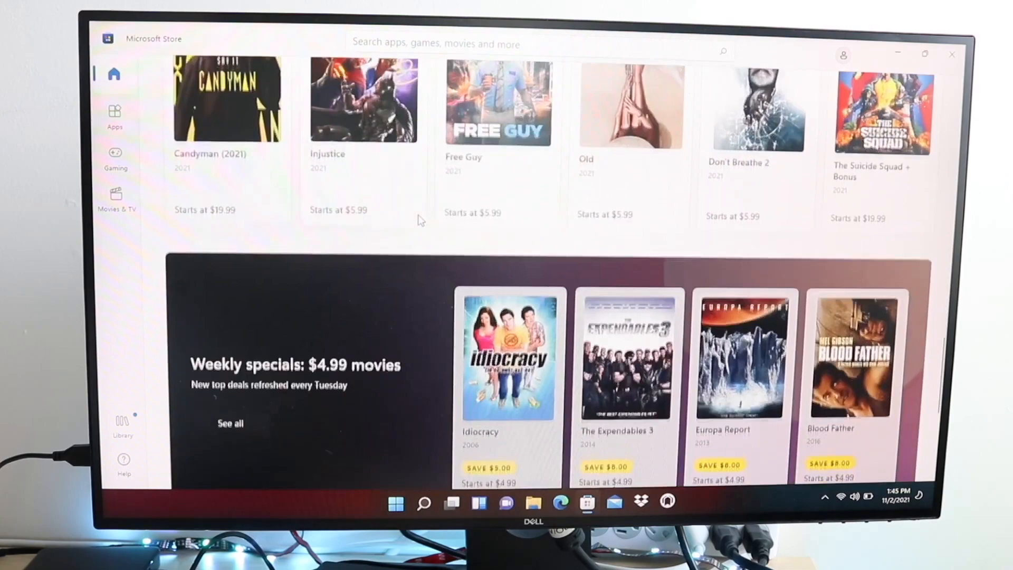
Browse the Store Home page through movies and games, return to the top, then close the Store
scroll(down, 3)
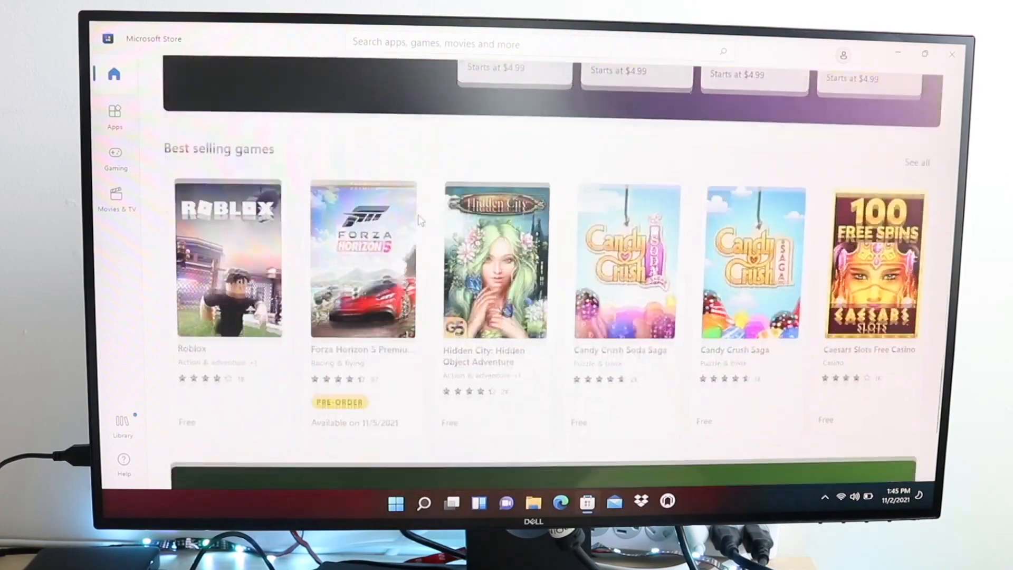
scroll(down, 3)
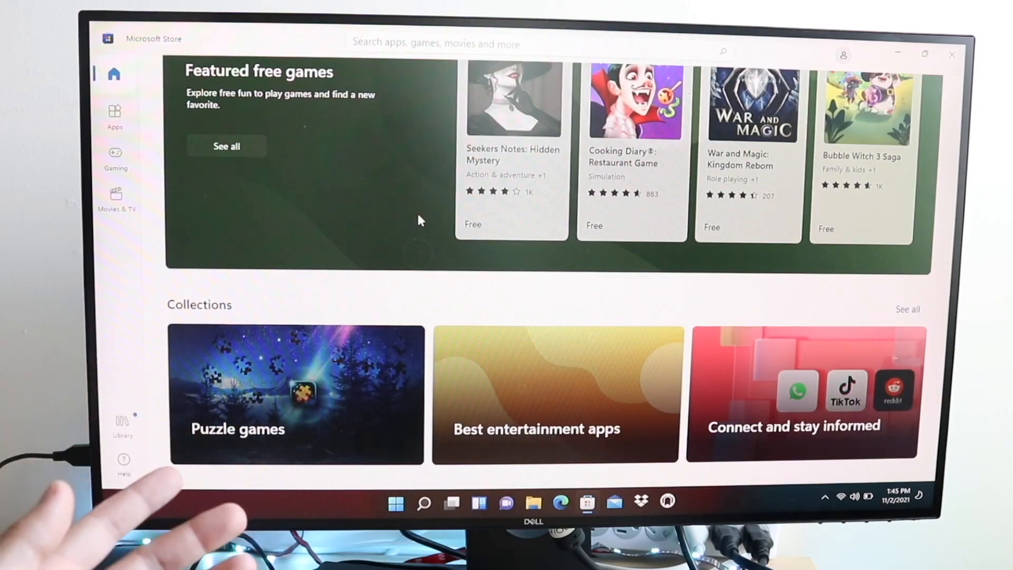
click(117, 197)
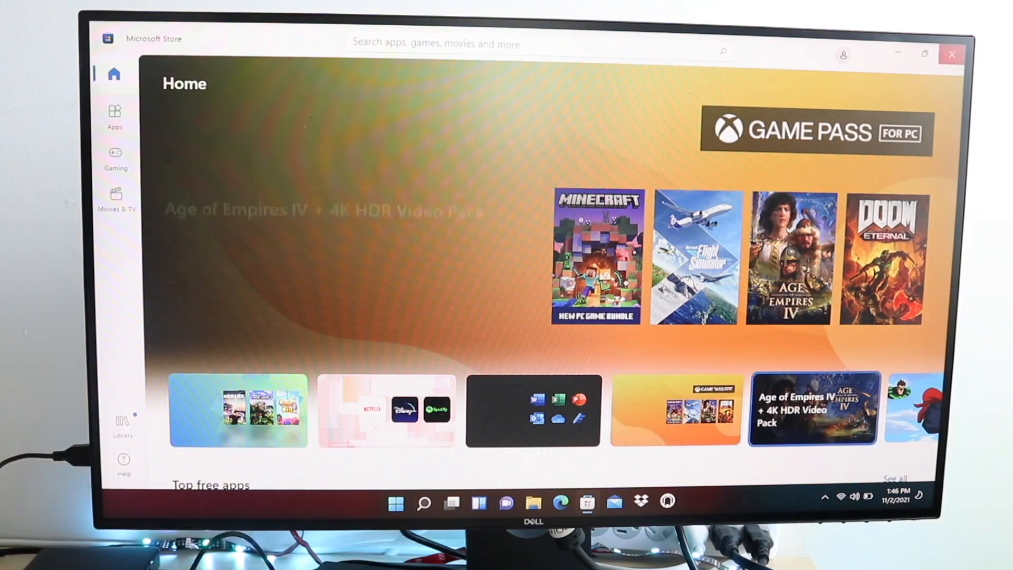
click(951, 54)
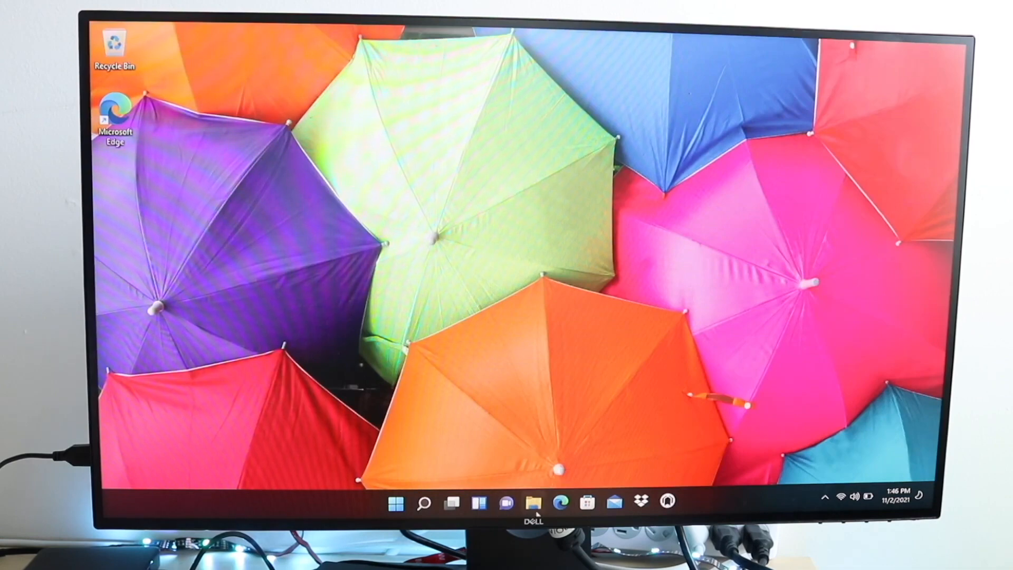
click(533, 503)
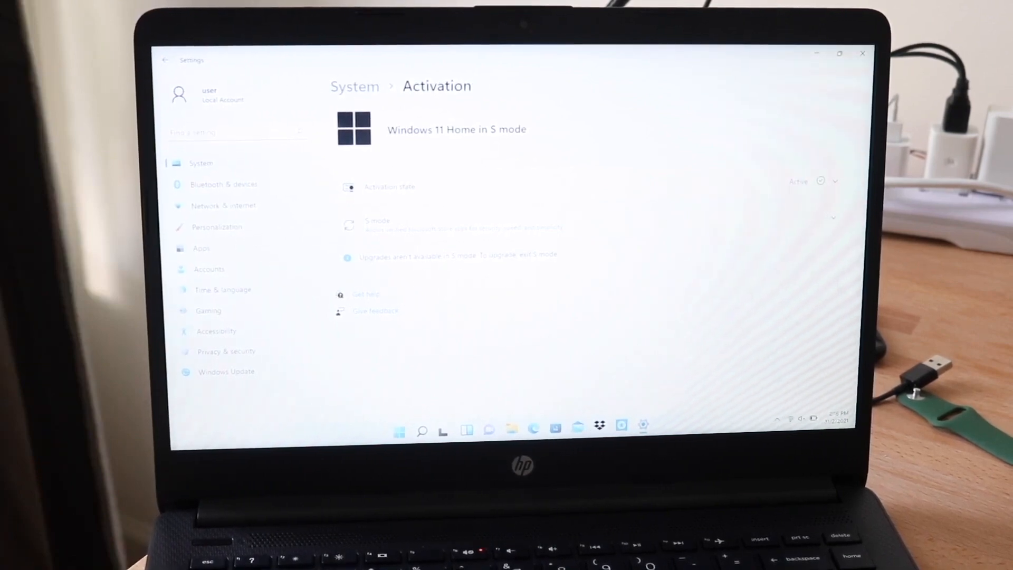
mouse_move(834, 219)
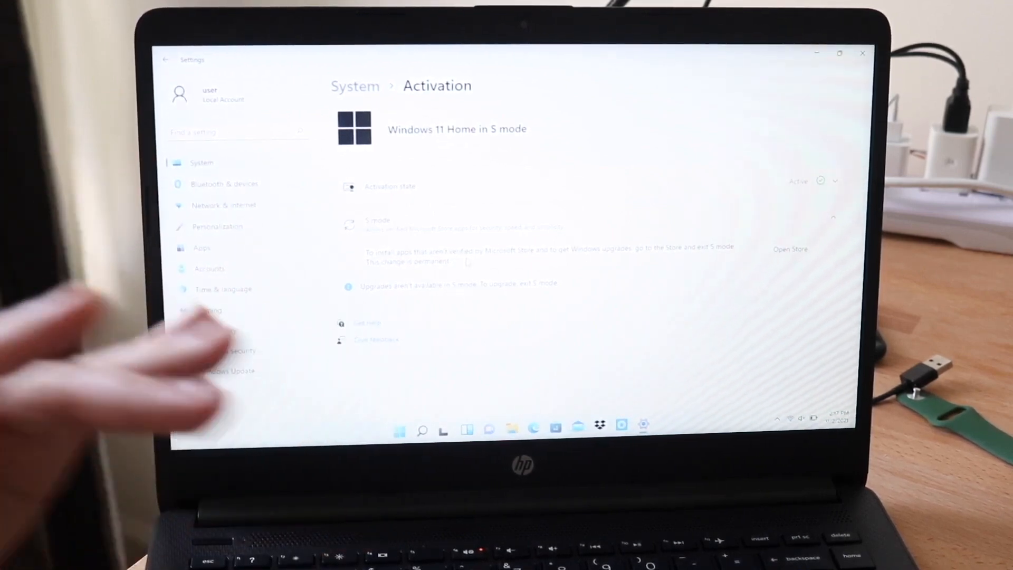
mouse_move(258, 387)
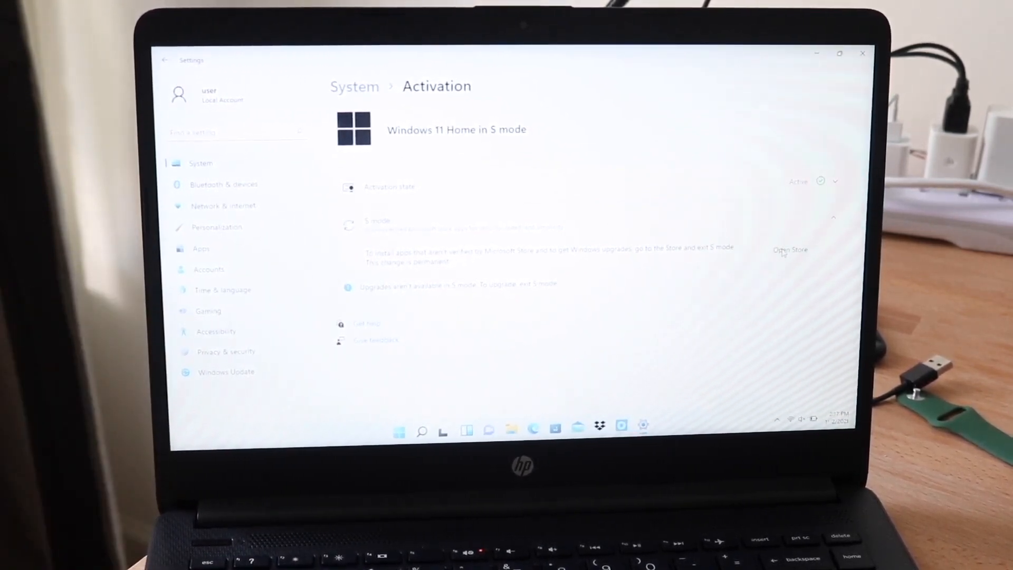
Use Open Store from the expanded S mode section to begin leaving S mode
click(791, 249)
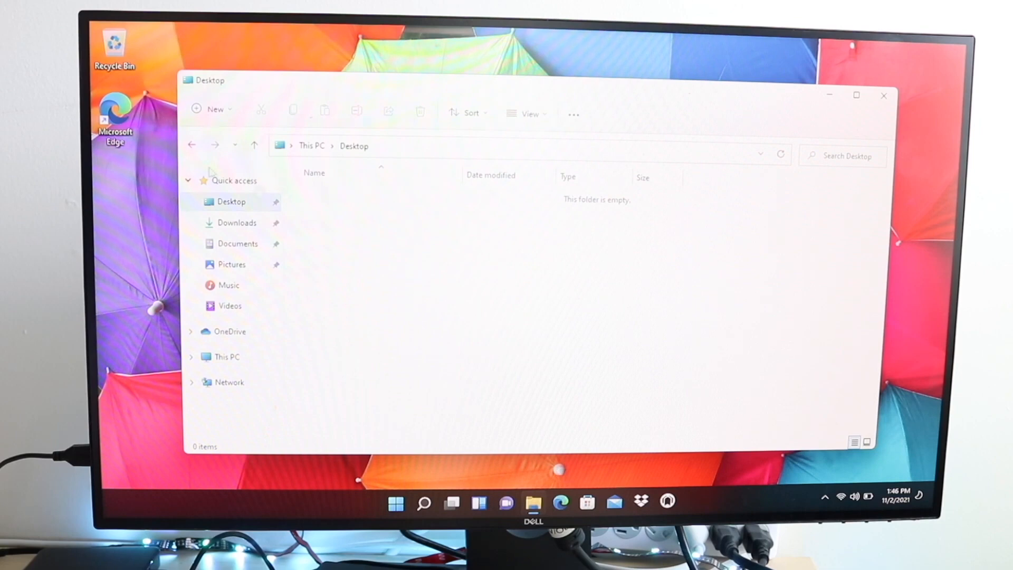
click(237, 223)
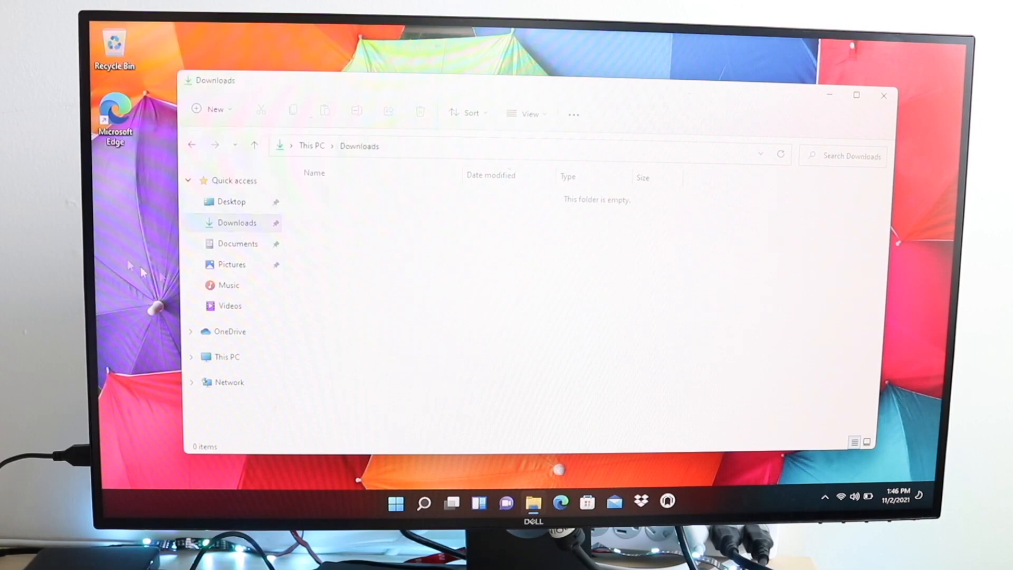
mouse_move(236, 262)
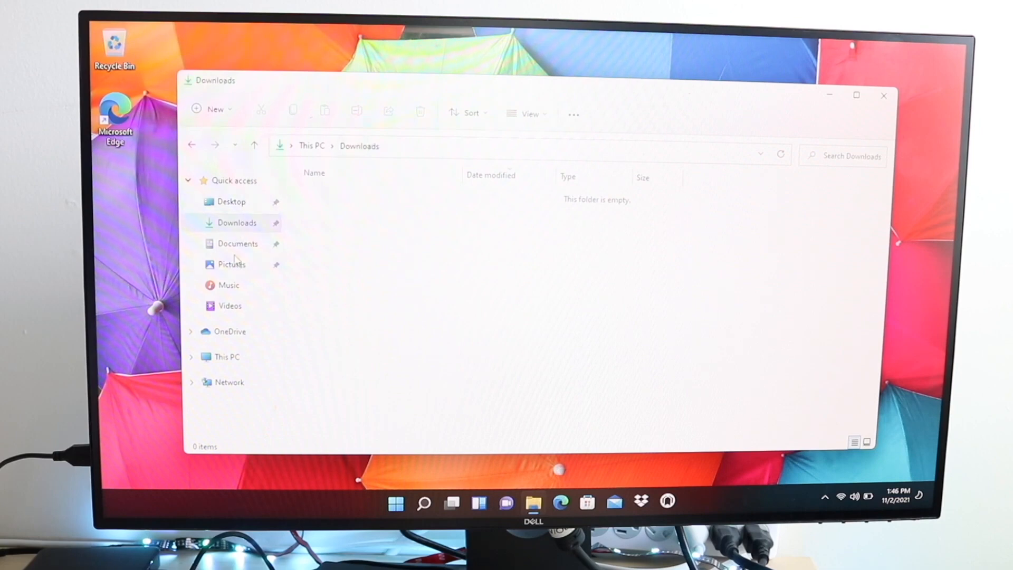
click(231, 263)
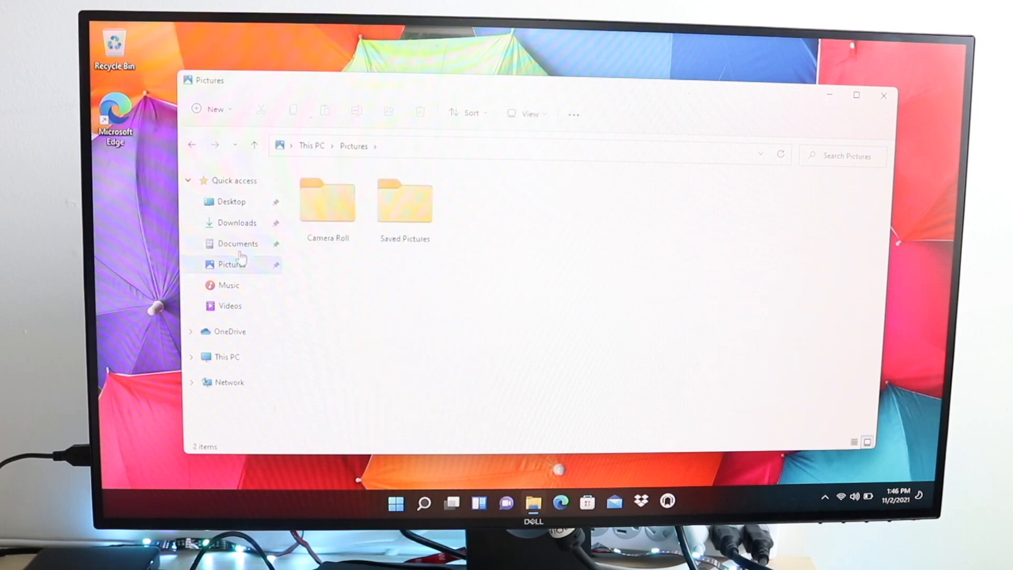
click(231, 201)
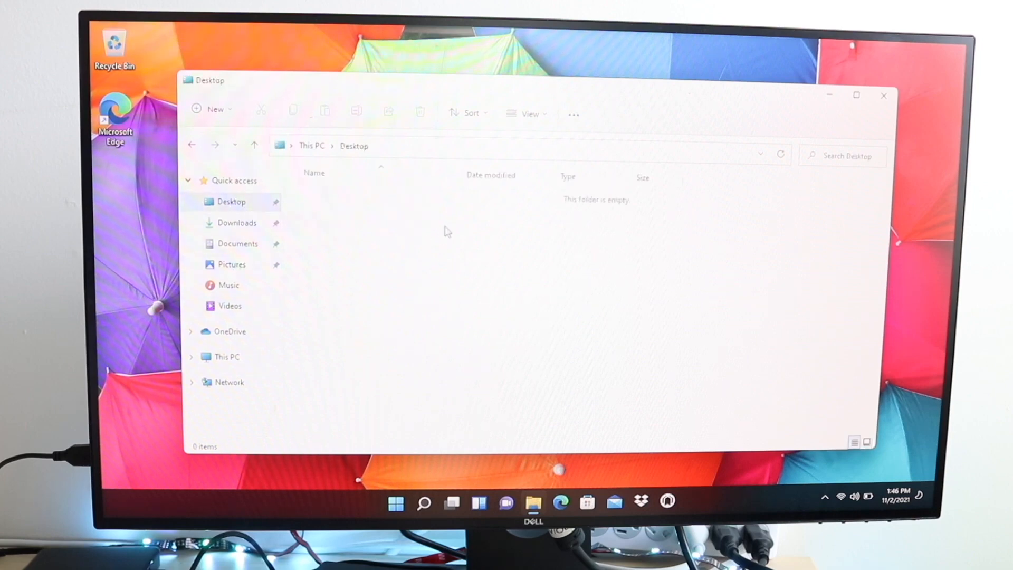